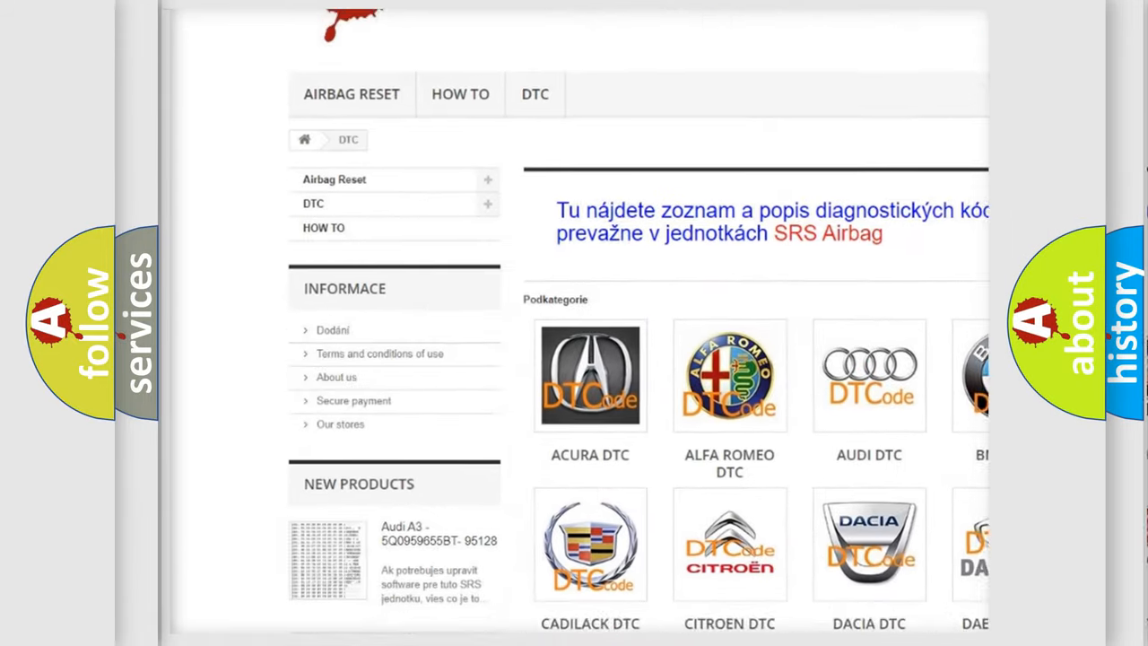
scroll(down, 3)
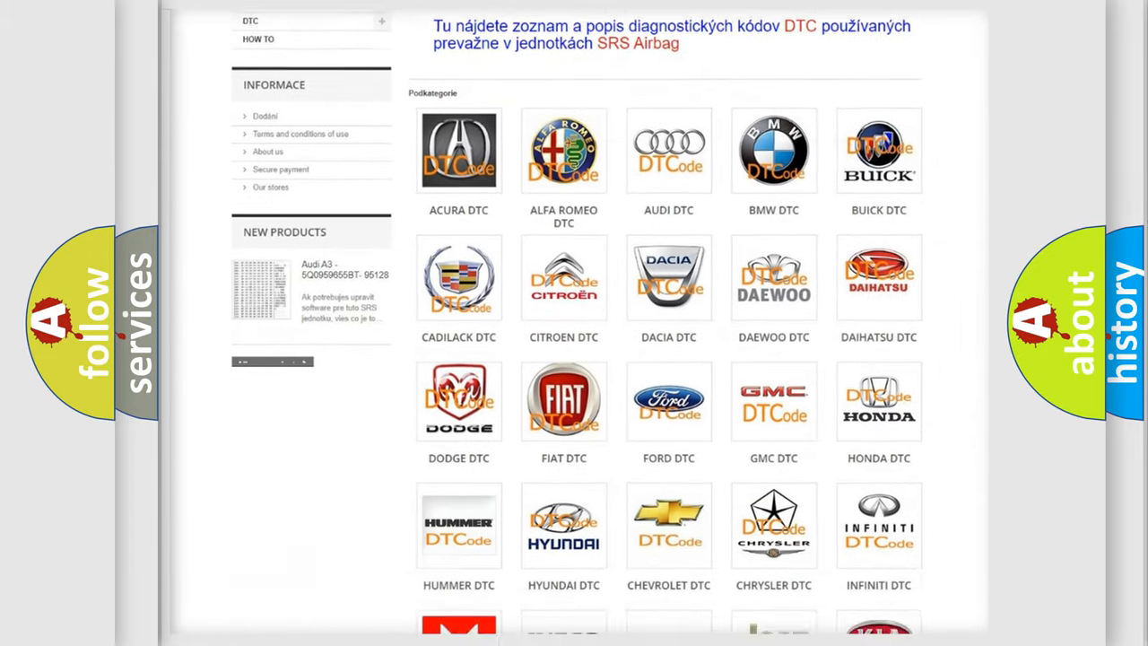
scroll(down, 3)
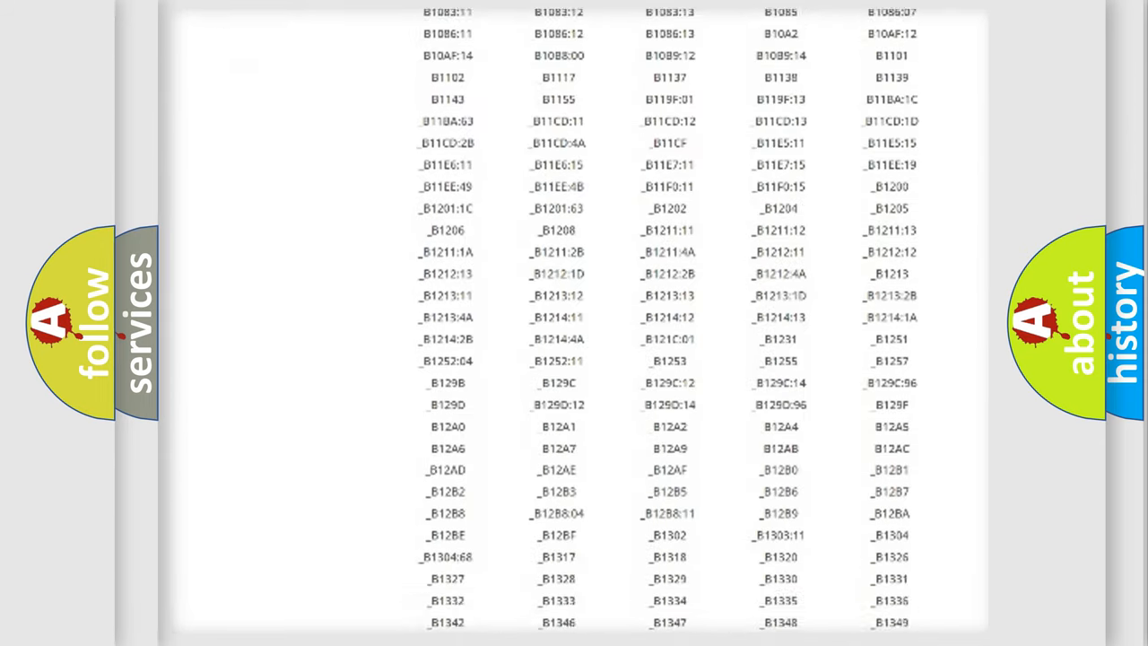
scroll(down, 3)
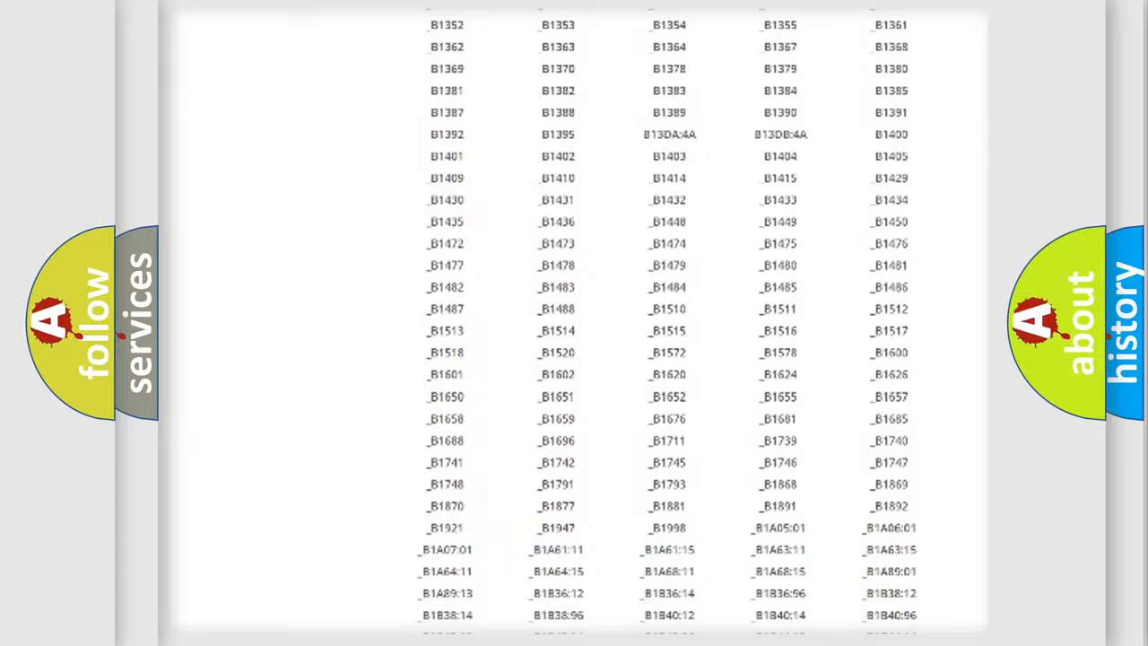